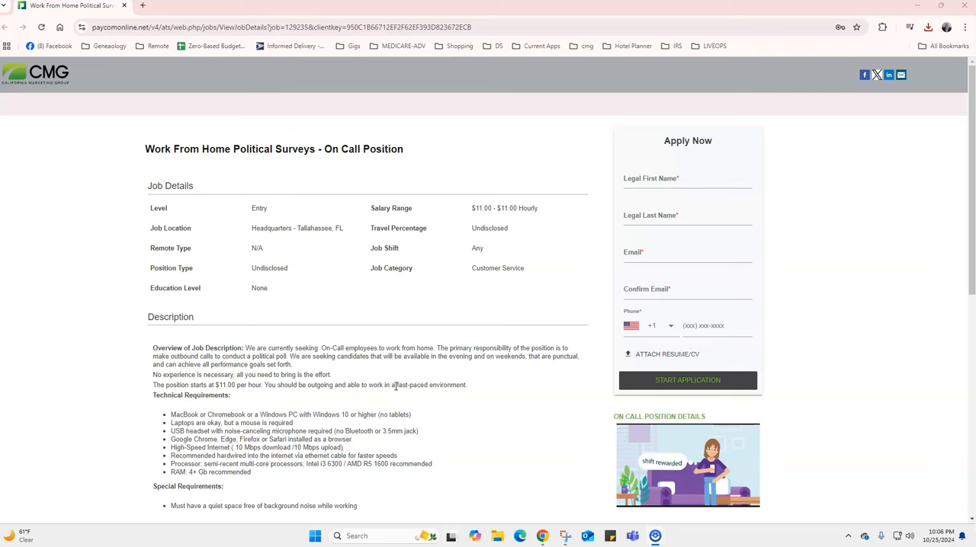
mouse_move(405, 302)
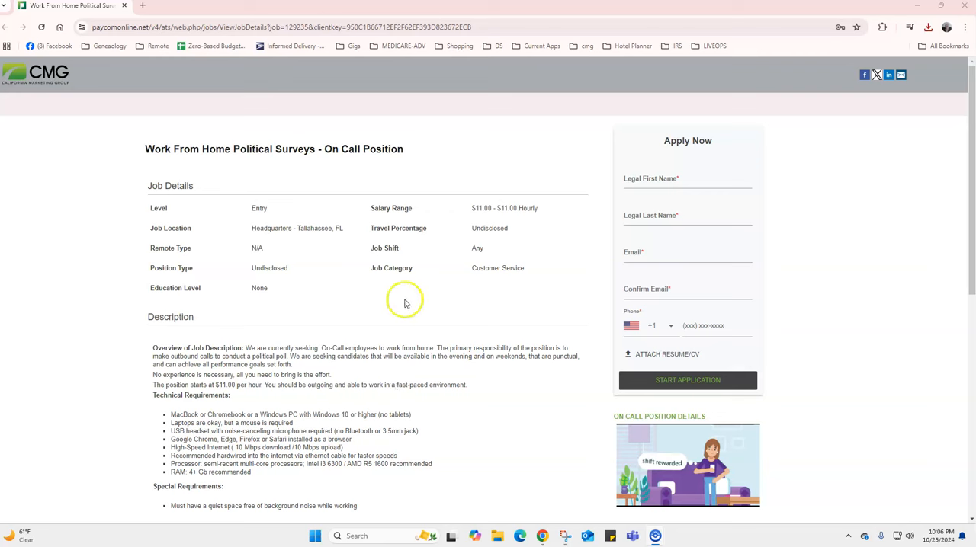
mouse_move(540, 203)
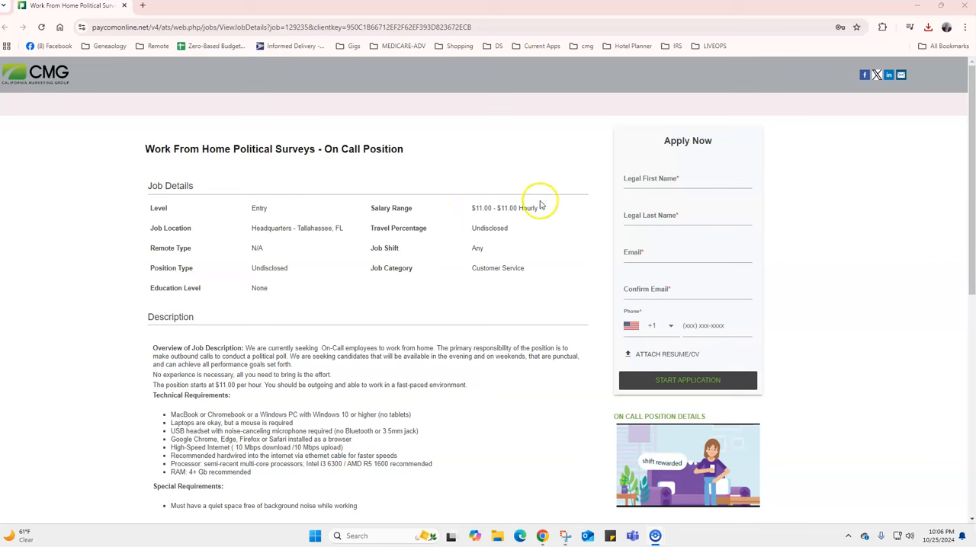
scroll("down", 3)
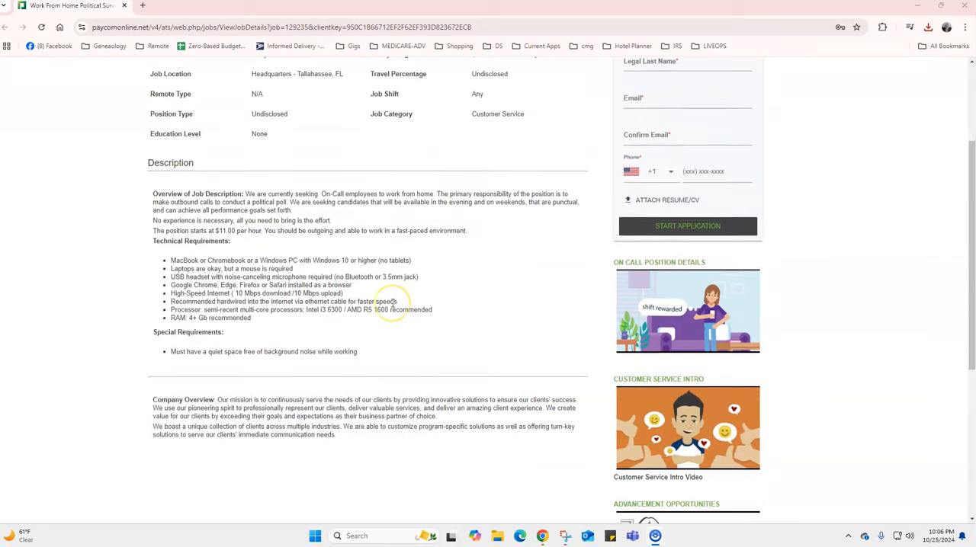
scroll("up", 3)
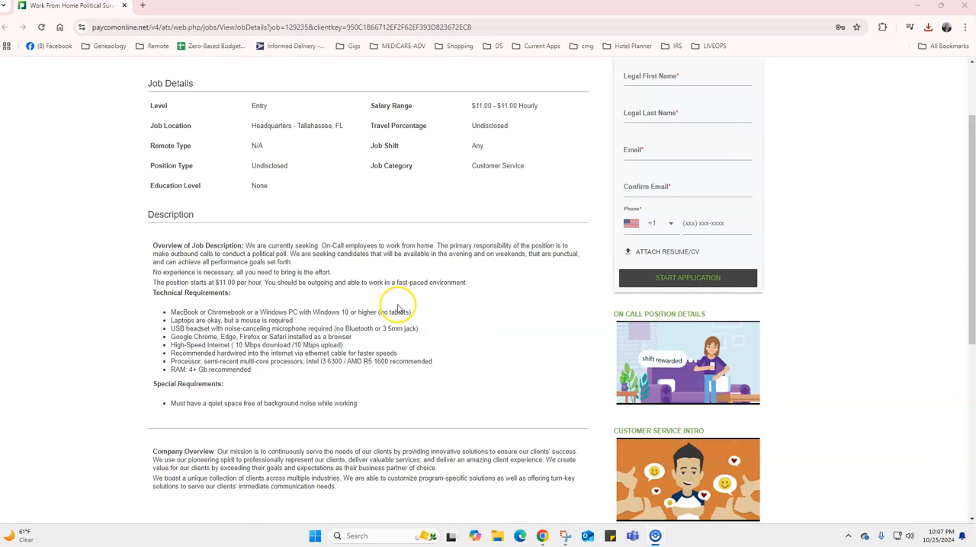
mouse_move(442, 320)
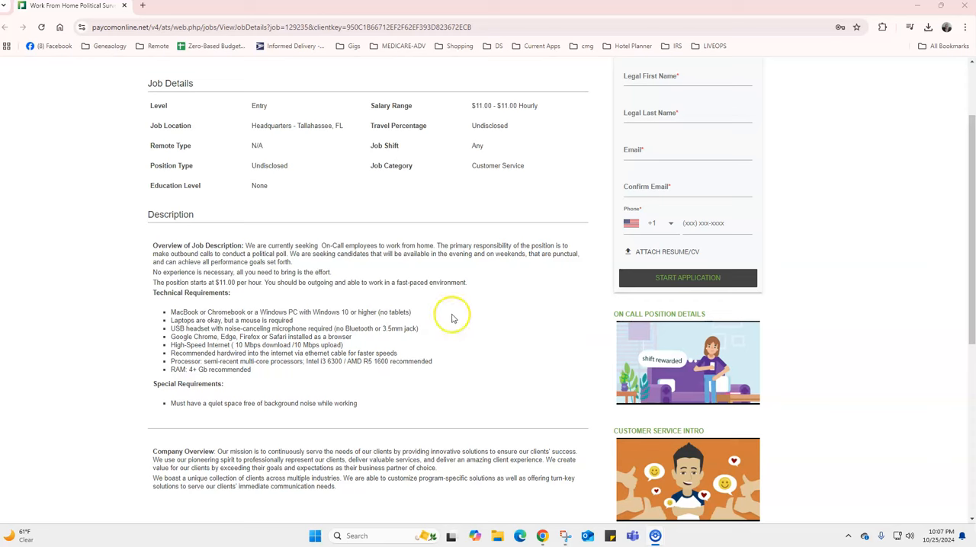
mouse_move(451, 330)
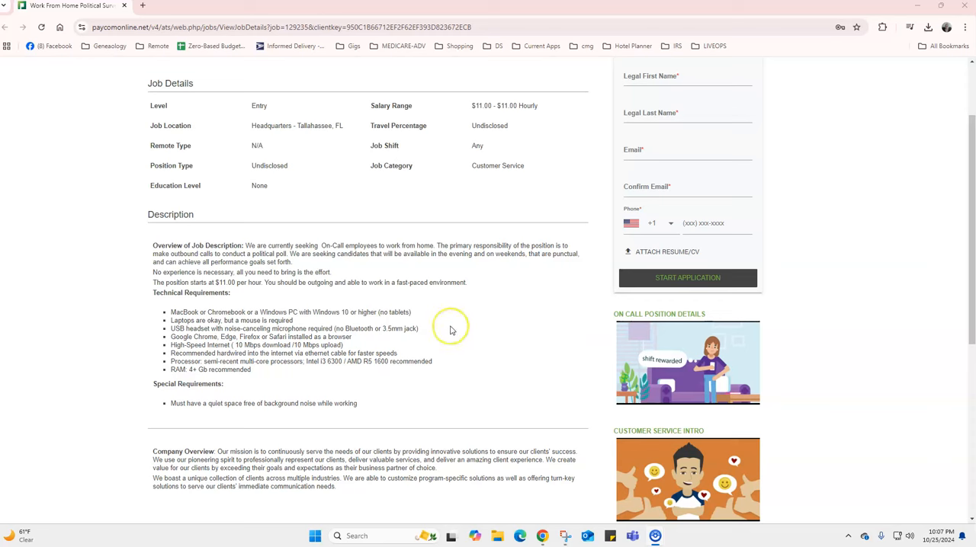
mouse_move(450, 329)
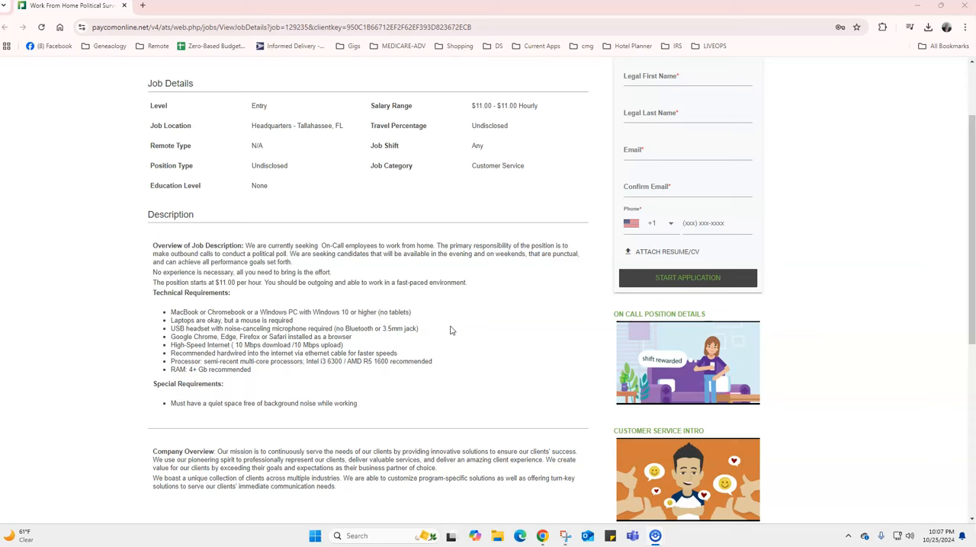
mouse_move(450, 318)
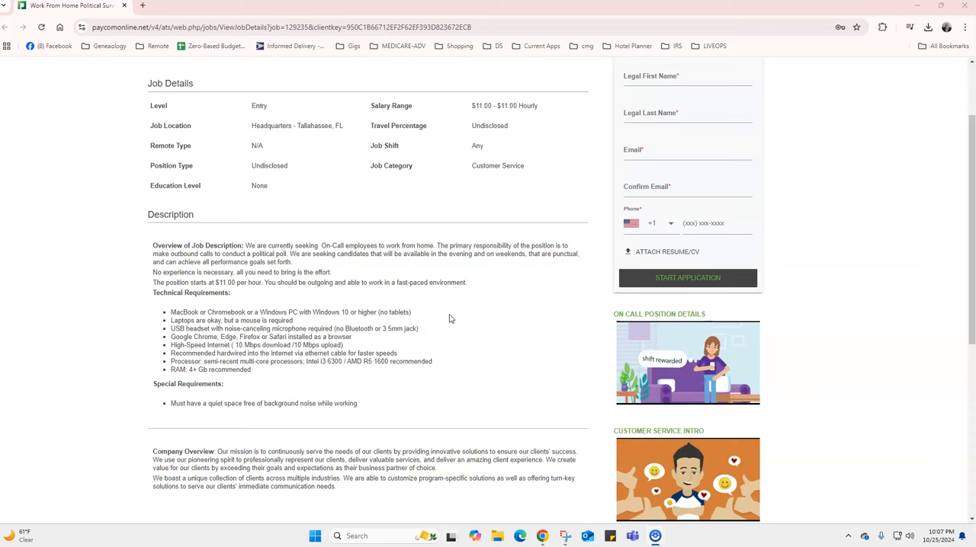
mouse_move(465, 311)
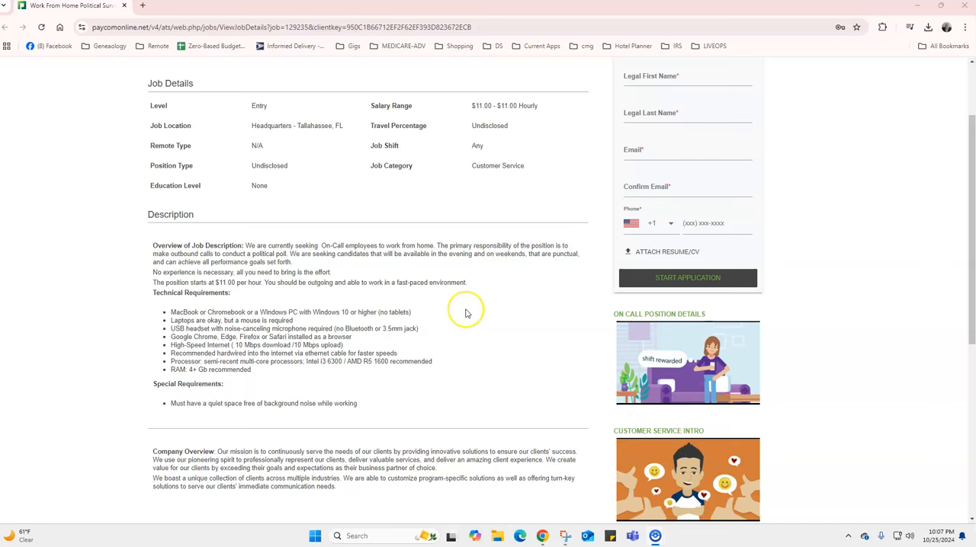
scroll("up", 3)
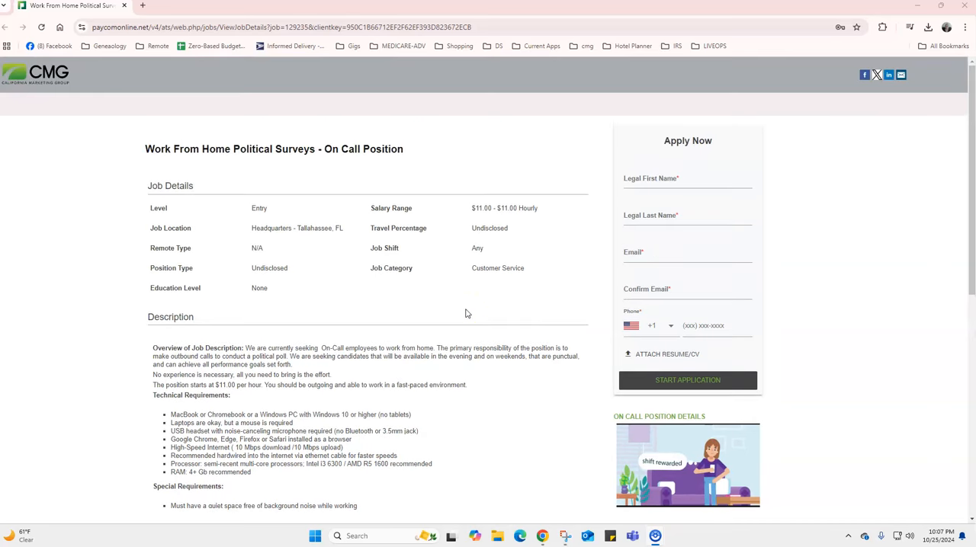
scroll("down", 3)
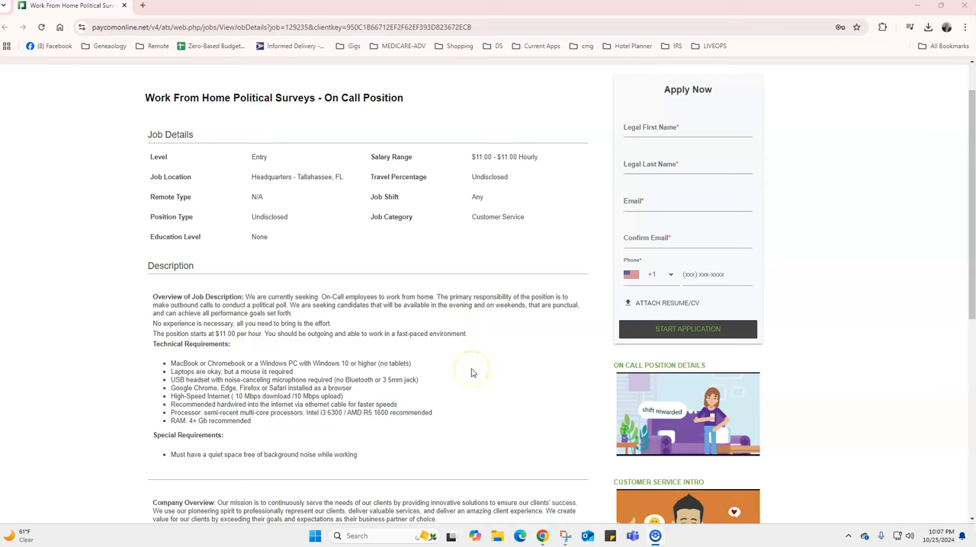
mouse_move(471, 373)
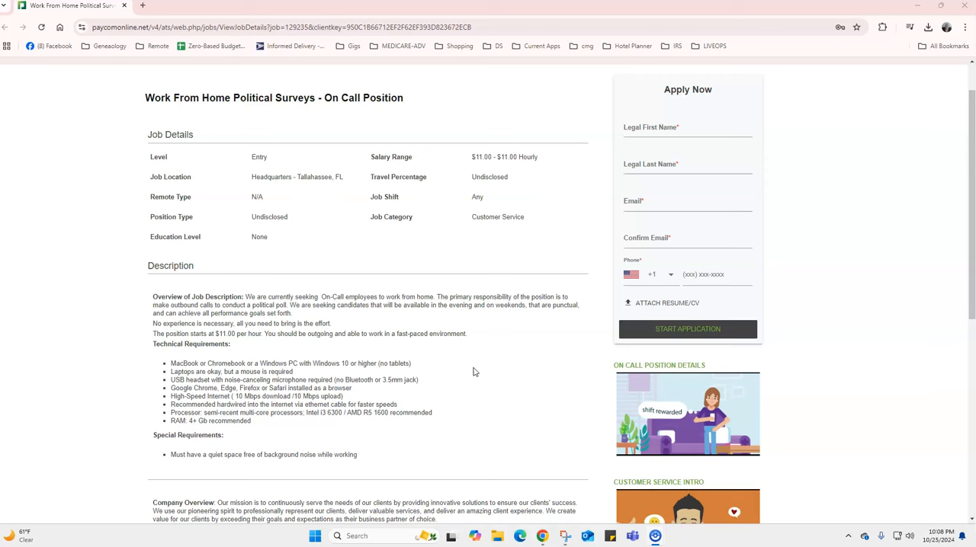
mouse_move(456, 369)
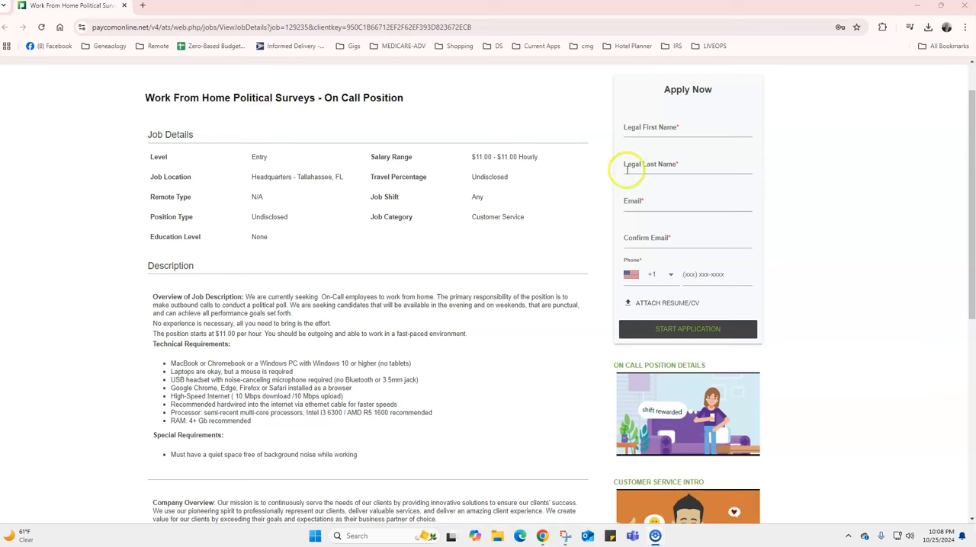
mouse_move(624, 145)
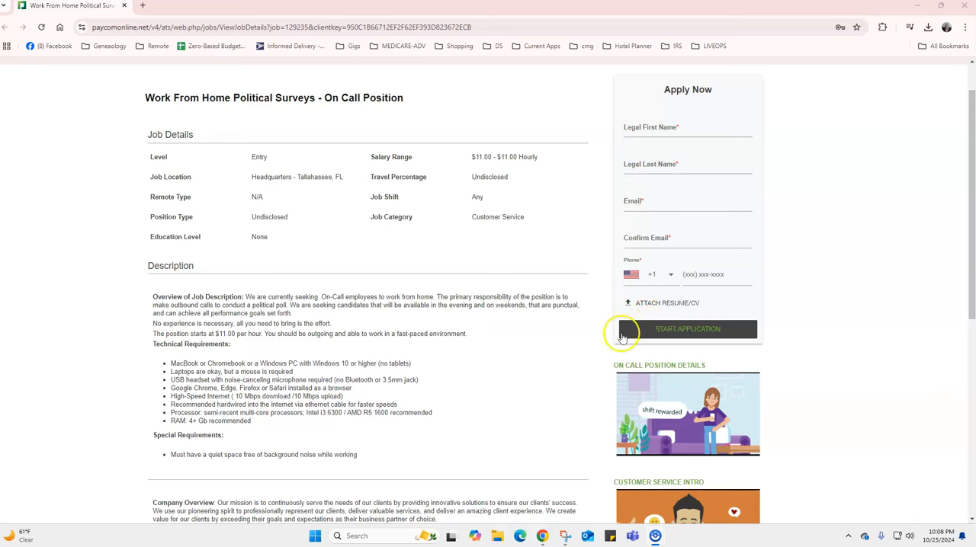
scroll("down", 3)
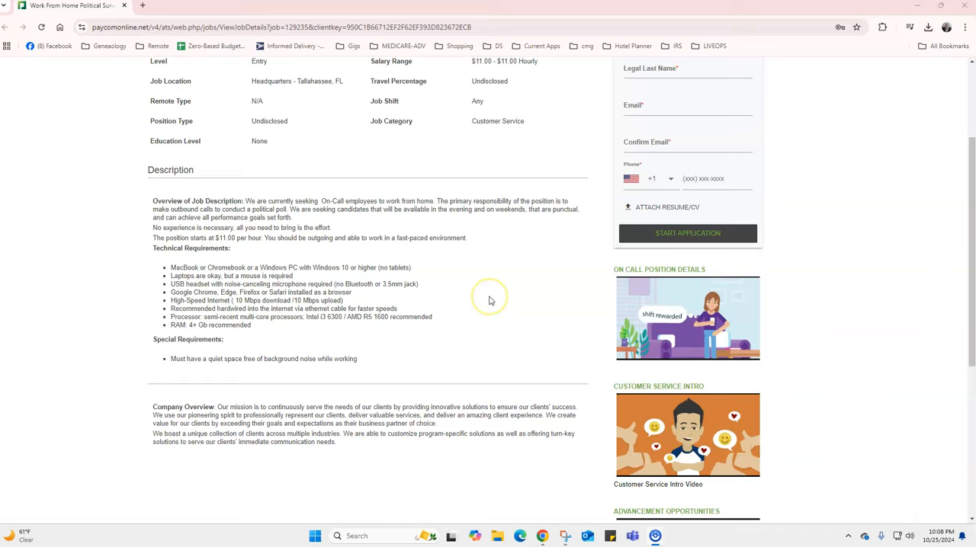
scroll("up", 3)
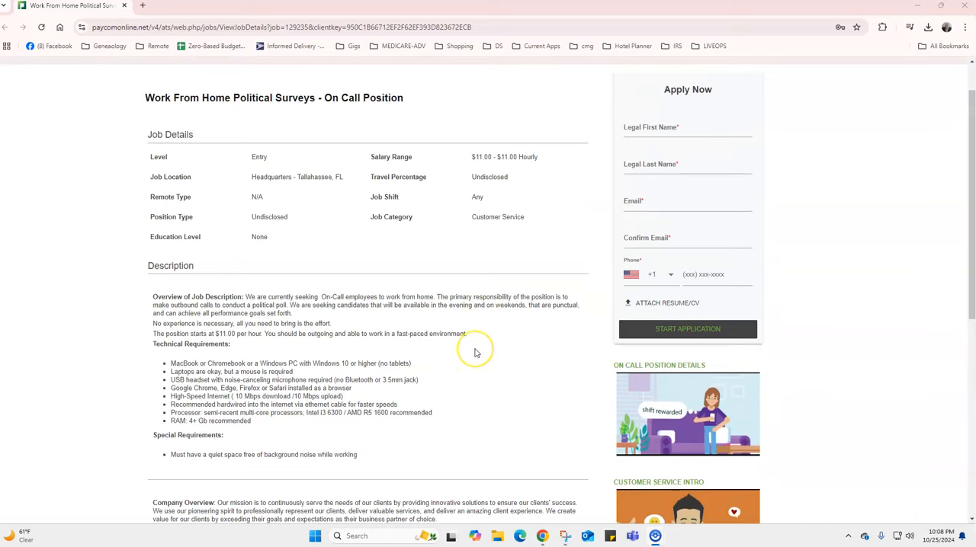
mouse_move(474, 352)
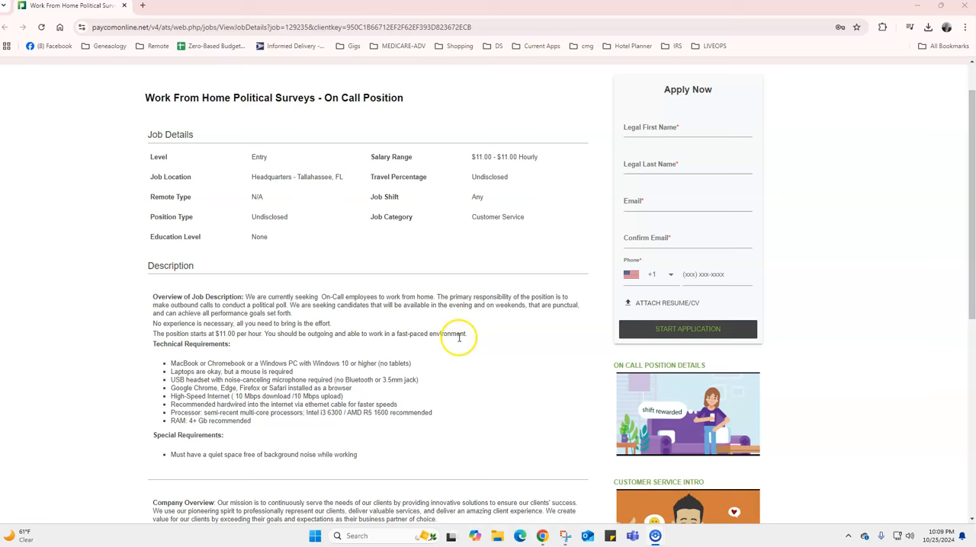
mouse_move(480, 364)
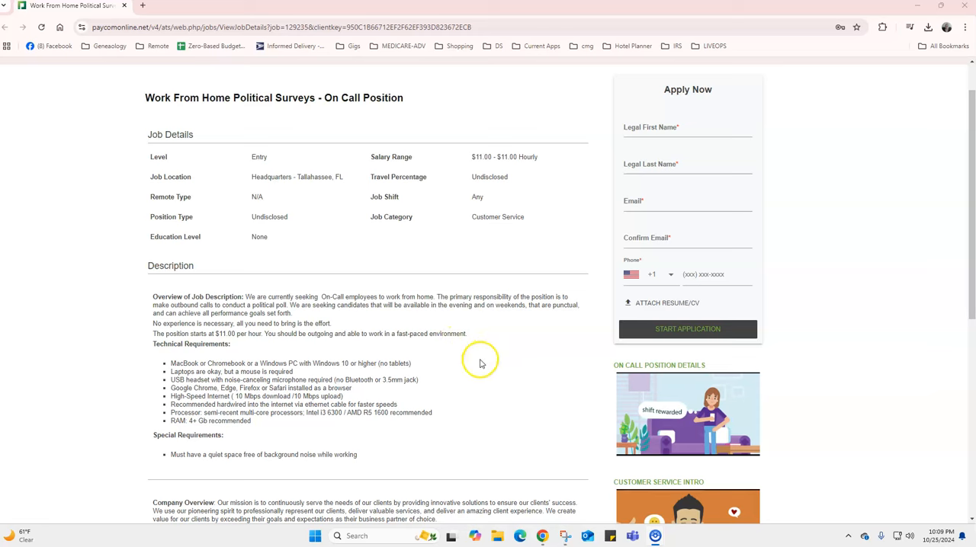
mouse_move(475, 366)
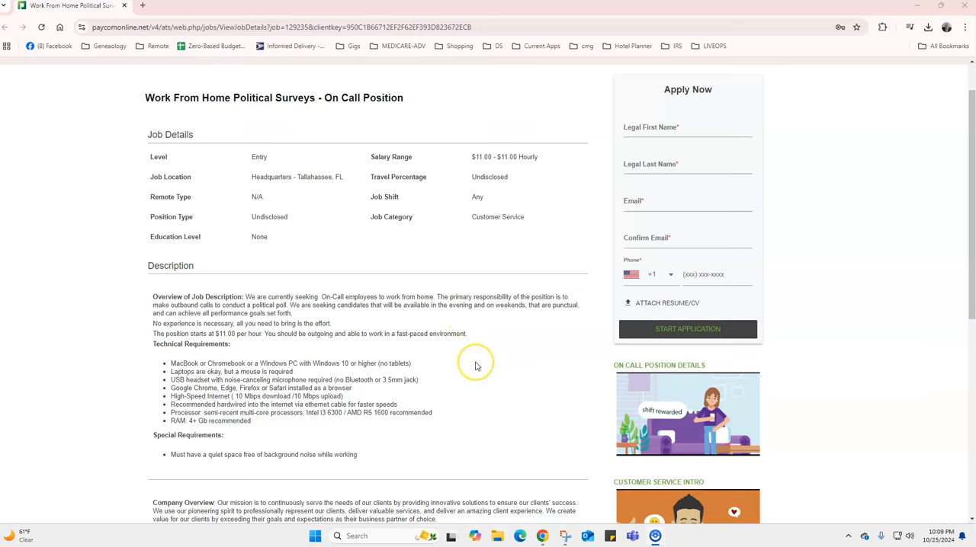
mouse_move(469, 361)
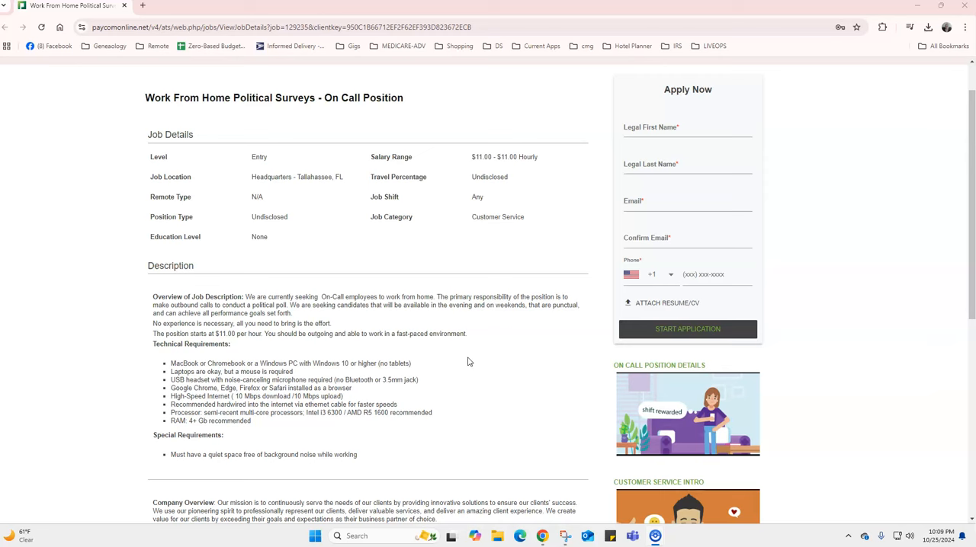
mouse_move(461, 362)
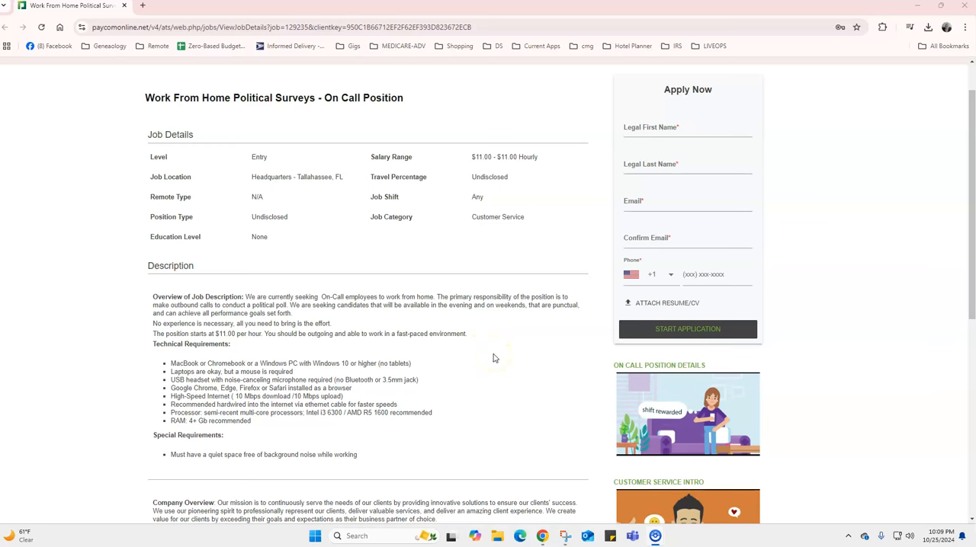
scroll("down", 3)
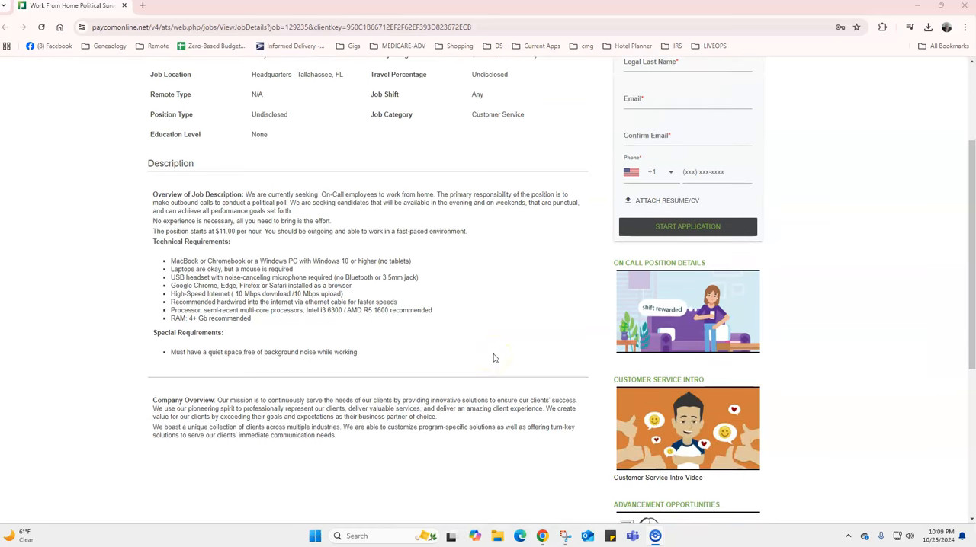
scroll("down", 3)
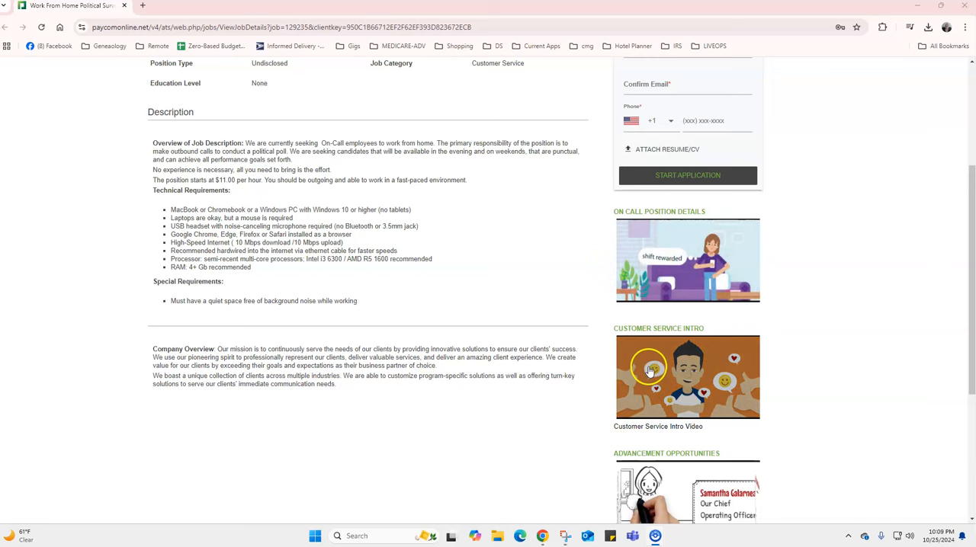
scroll("down", 3)
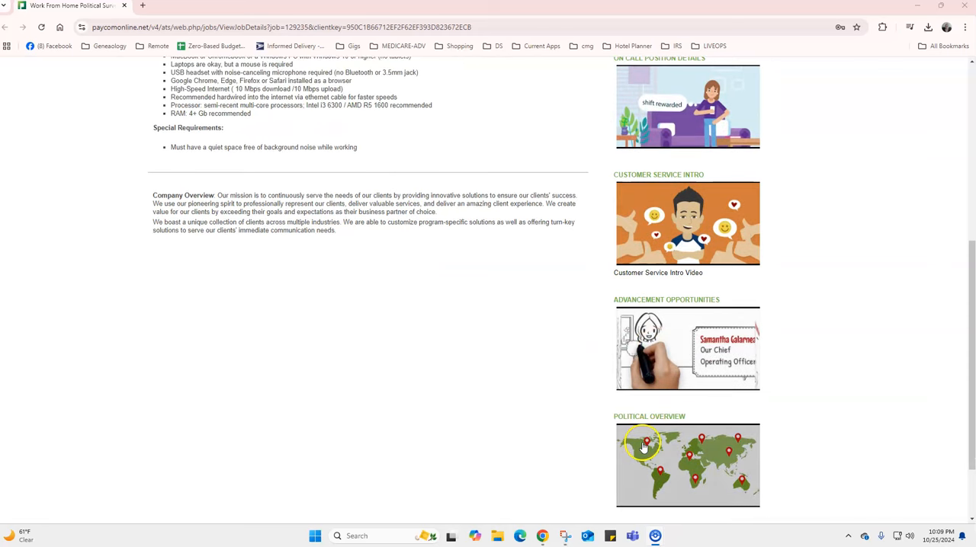
scroll("up", 3)
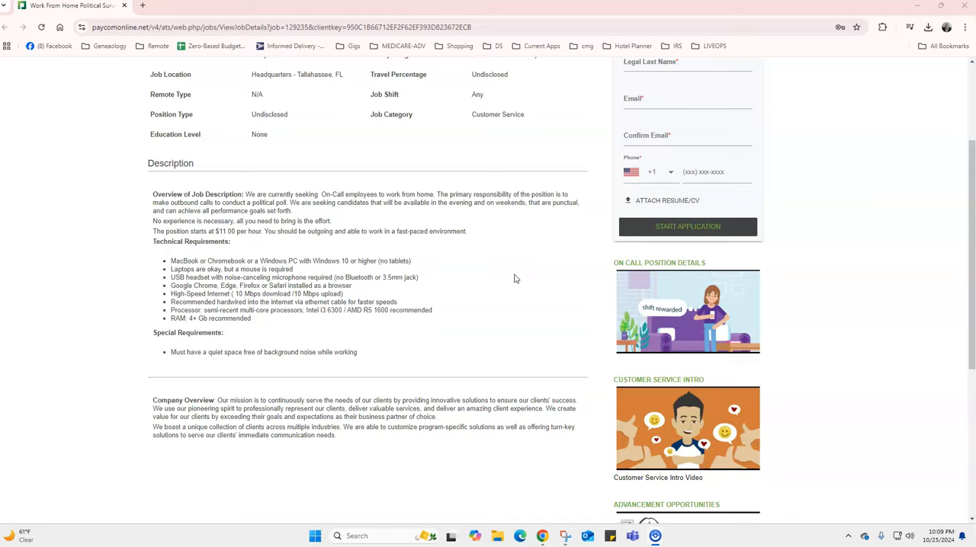
scroll("up", 3)
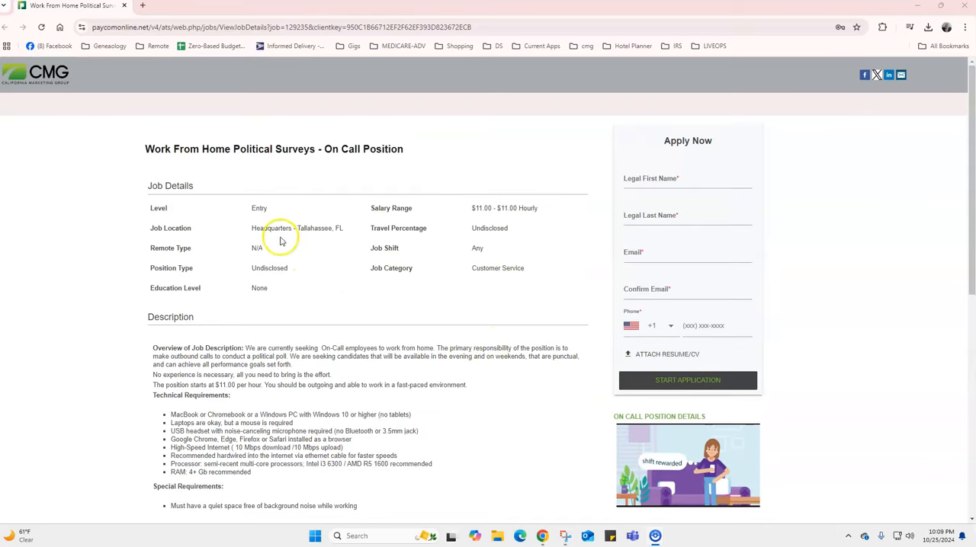
mouse_move(337, 275)
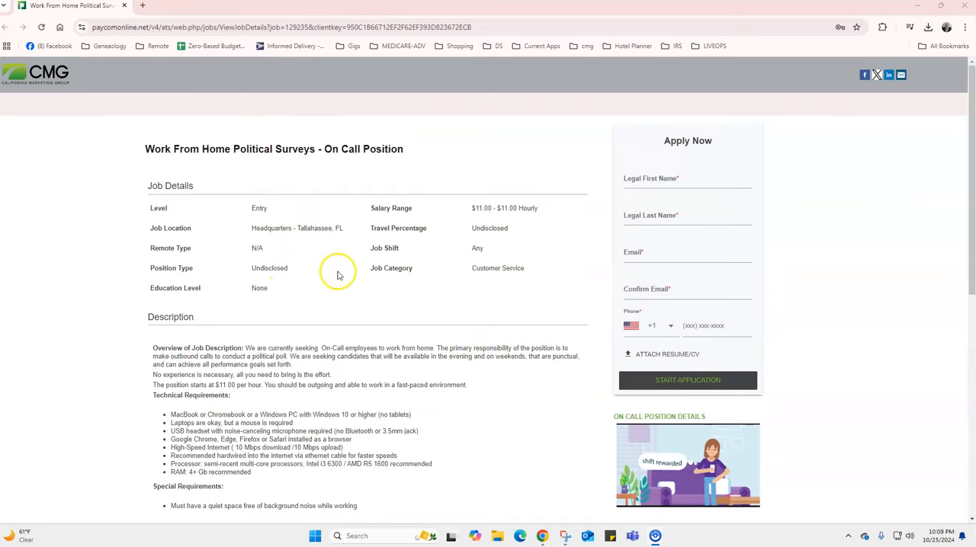
mouse_move(353, 310)
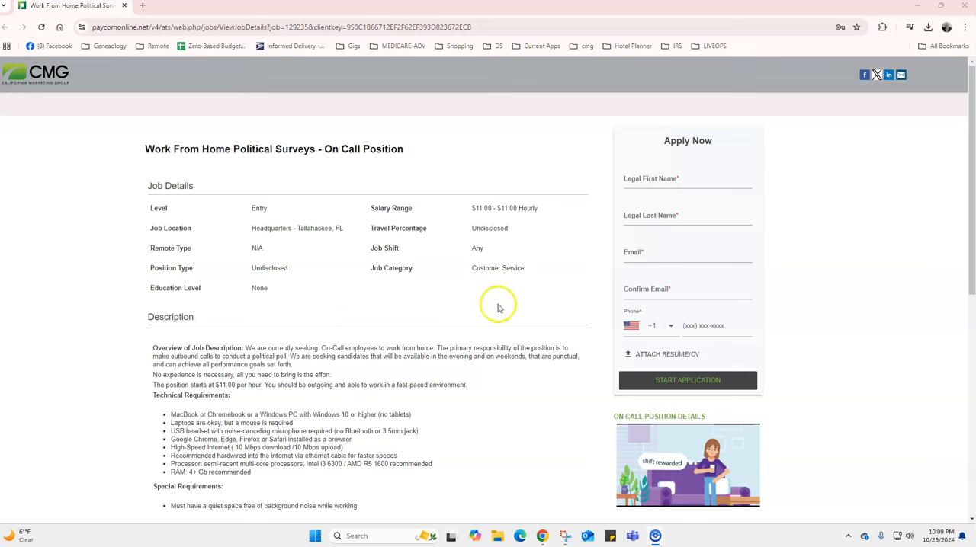
mouse_move(530, 338)
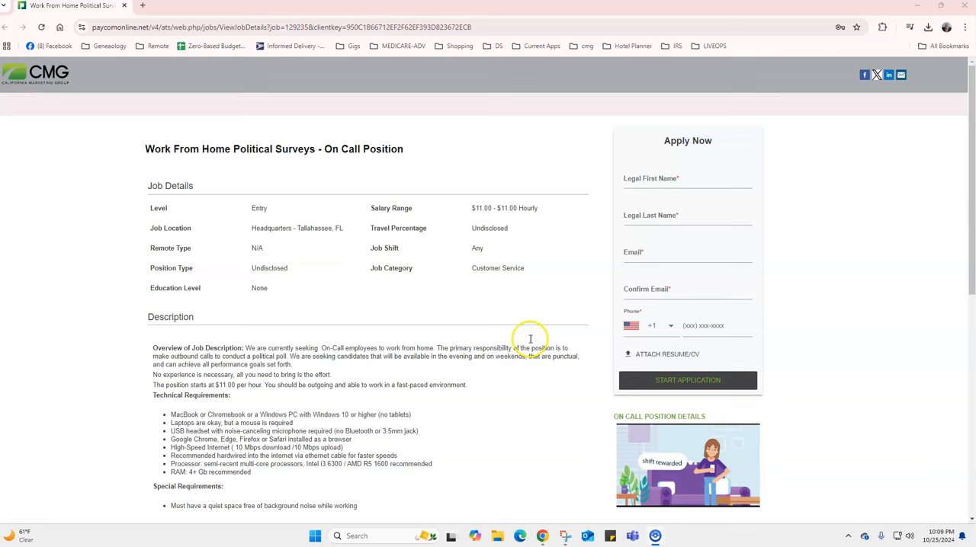
mouse_move(126, 406)
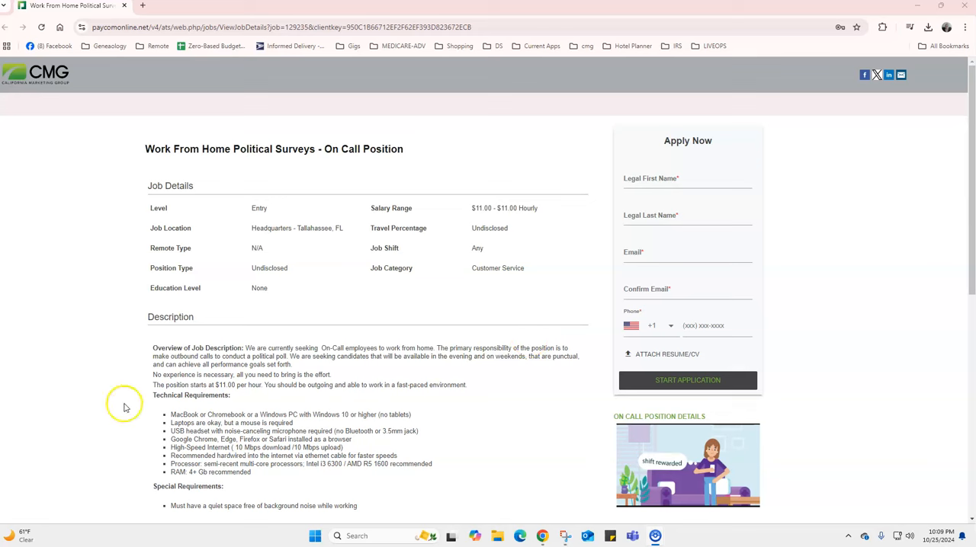